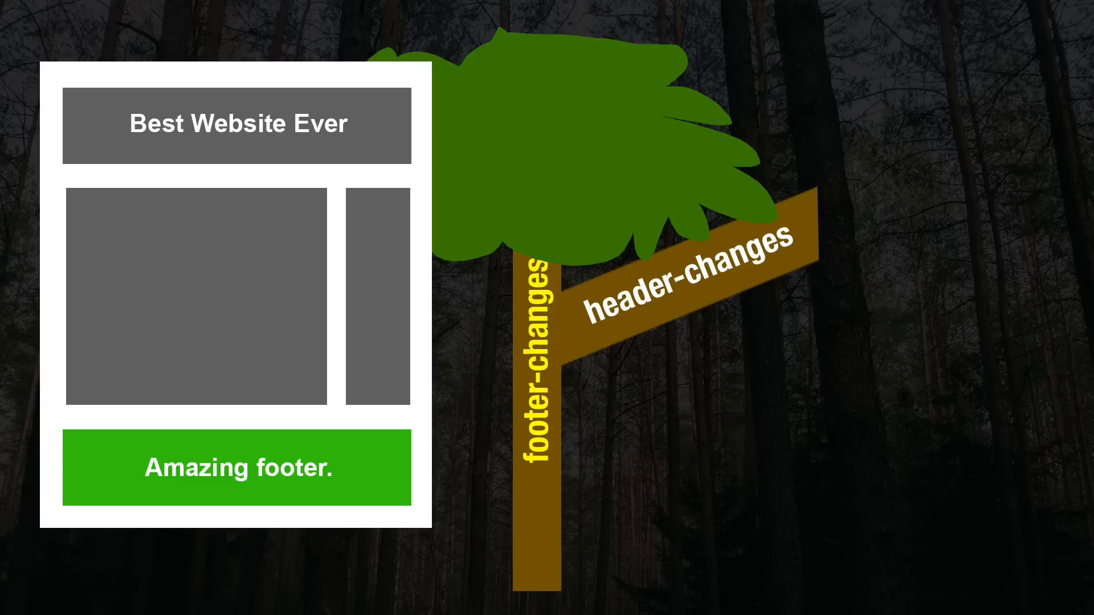
left_click(540, 366)
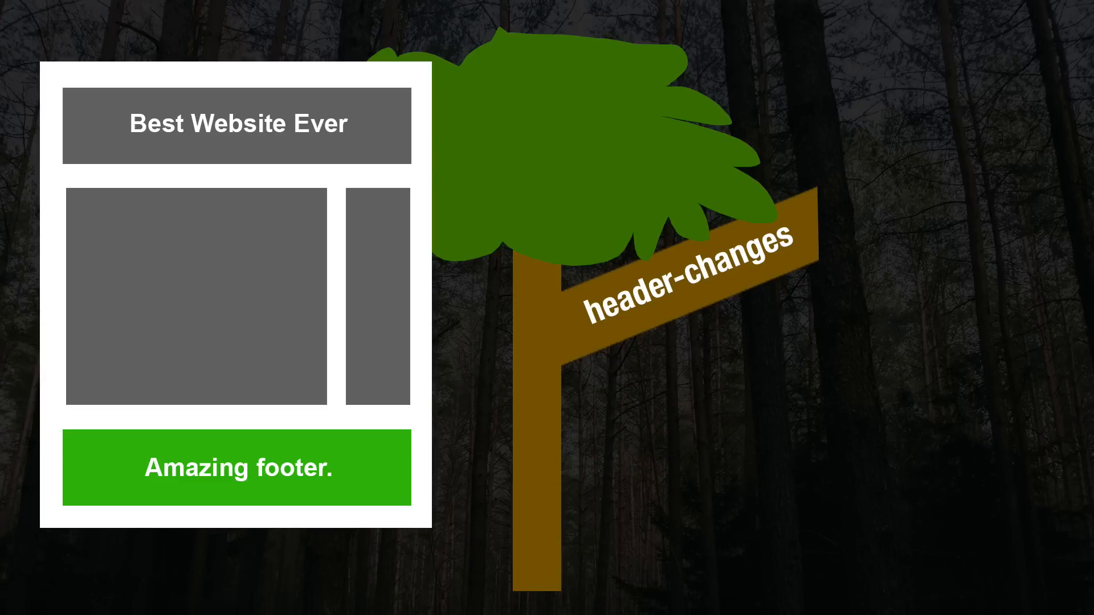